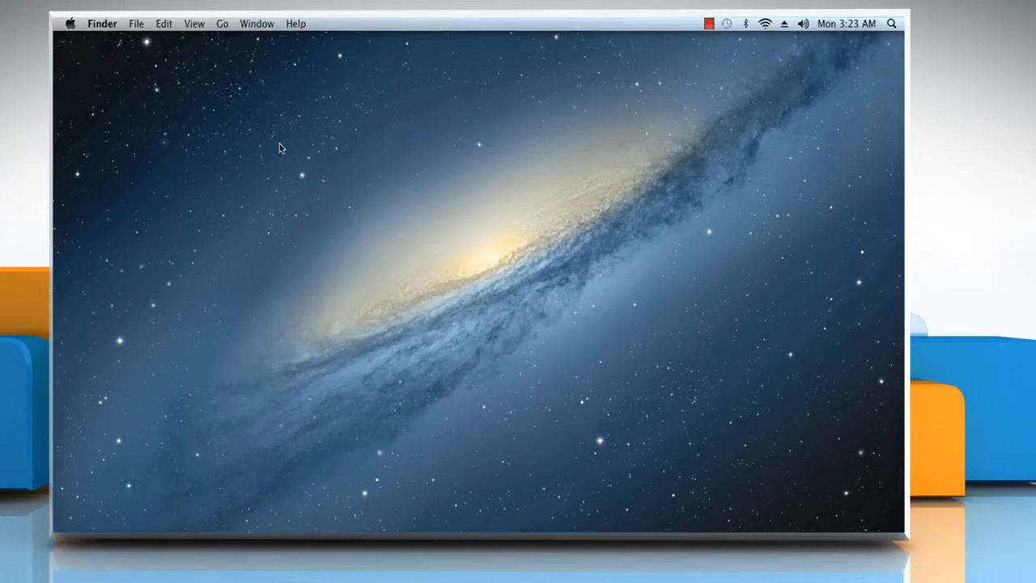
- Go to the Applications folder via the Finder Go menu to launch Mail
{"action": "left_click", "coordinate": [272, 22]}
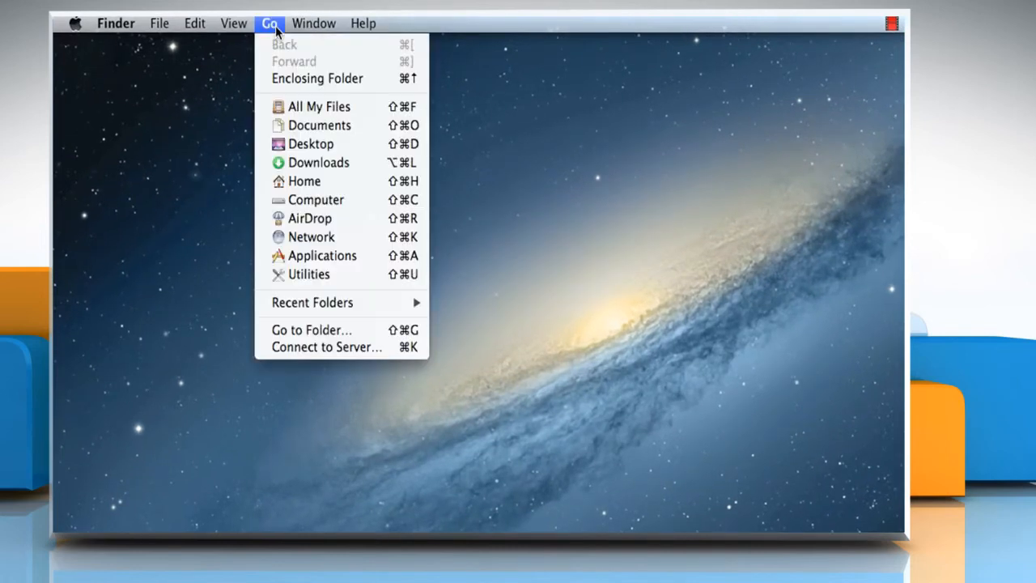
{"action": "mouse_move", "coordinate": [322, 256]}
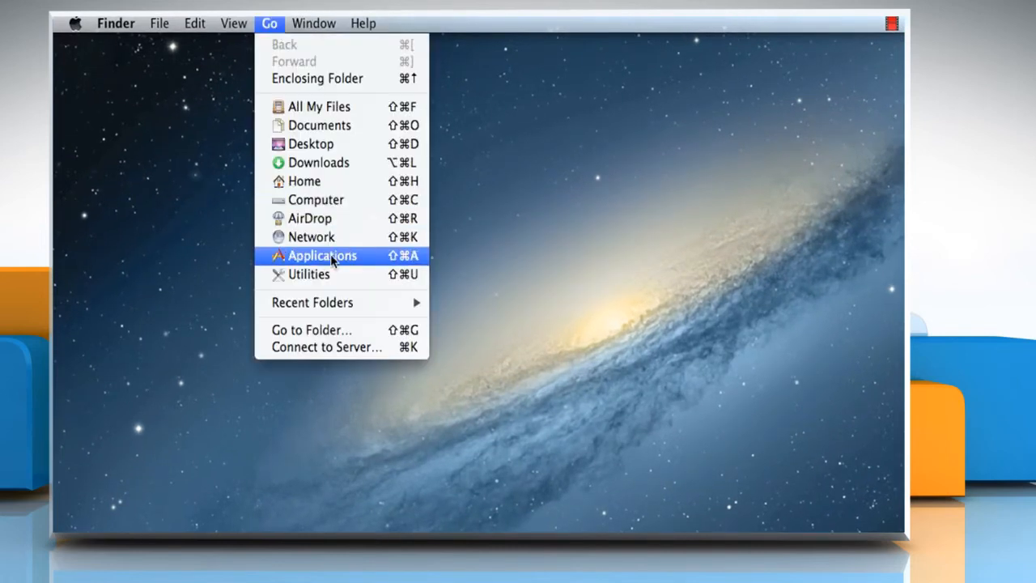
{"action": "left_click", "coordinate": [320, 255]}
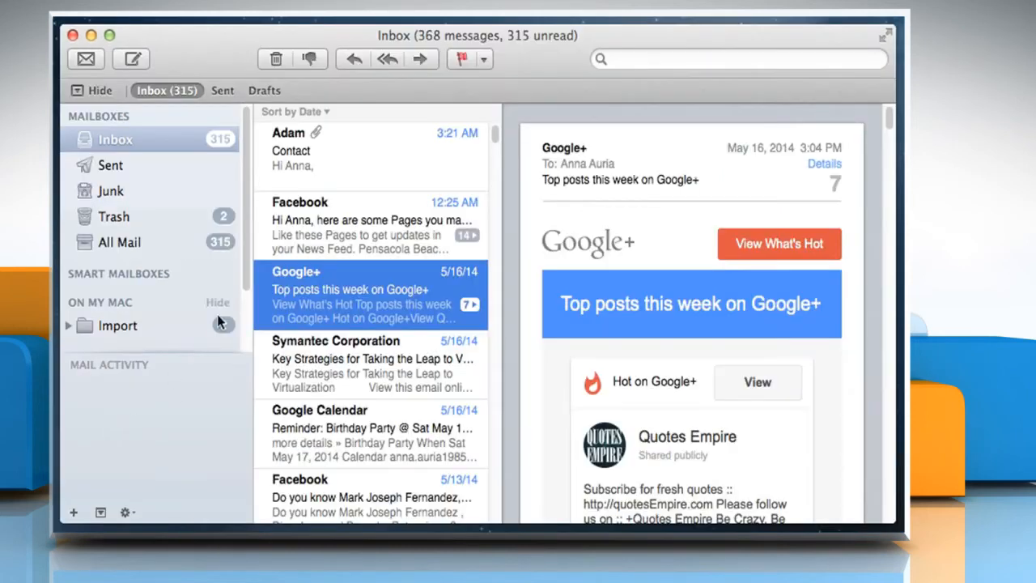
{"action": "left_click", "coordinate": [364, 149]}
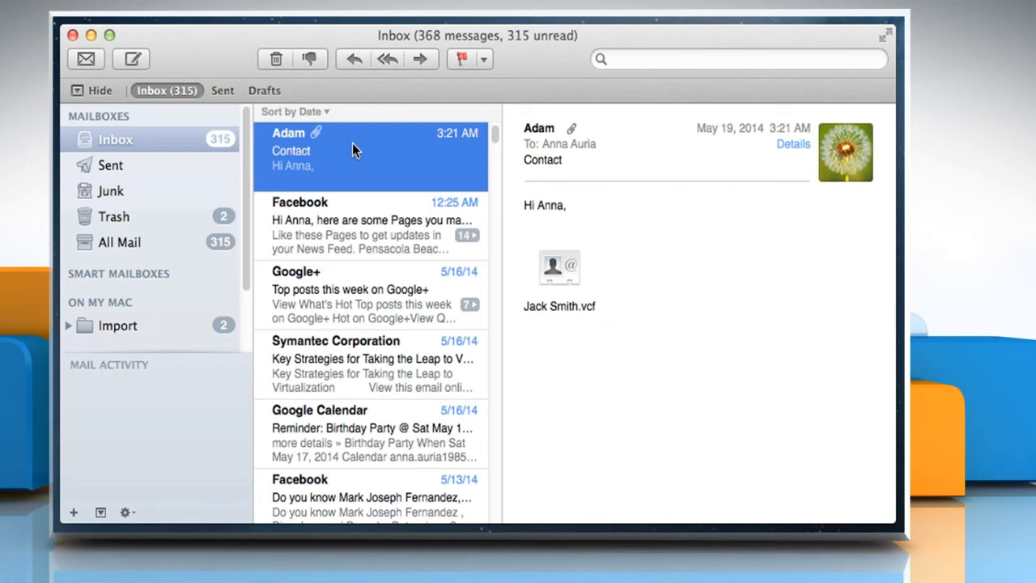
{"action": "mouse_move", "coordinate": [563, 283]}
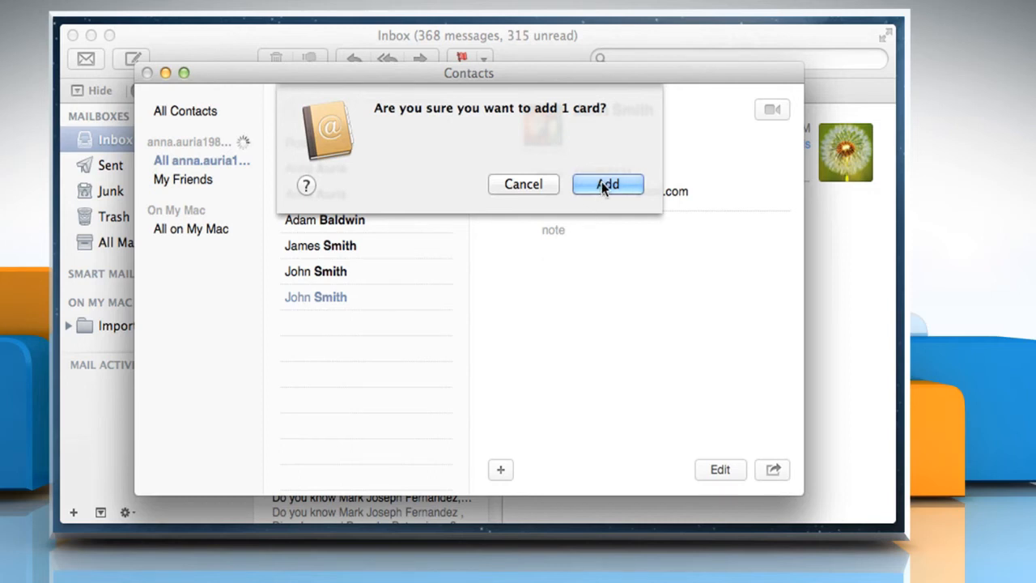
{"action": "left_click", "coordinate": [607, 185]}
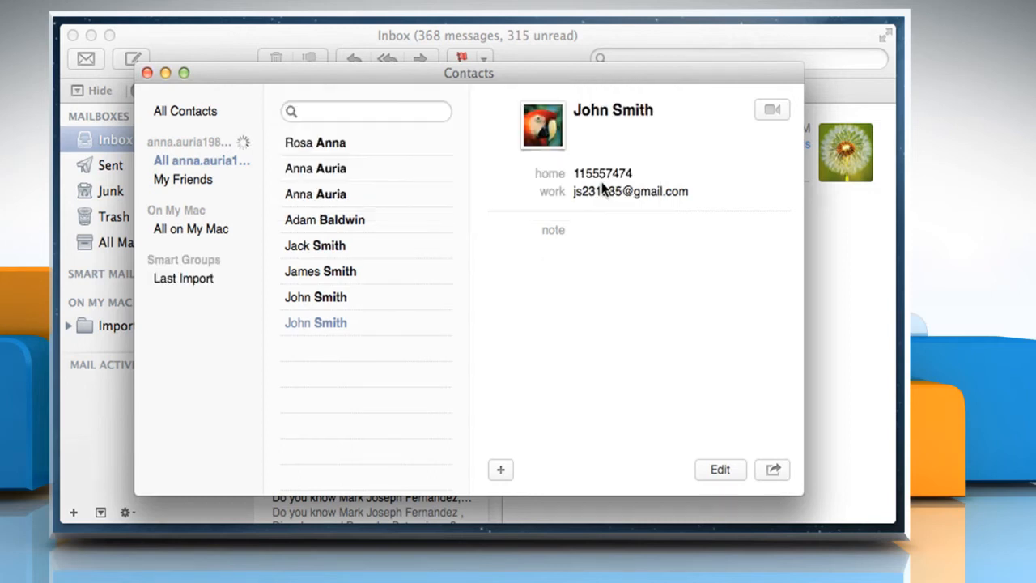
{"action": "left_click", "coordinate": [314, 246]}
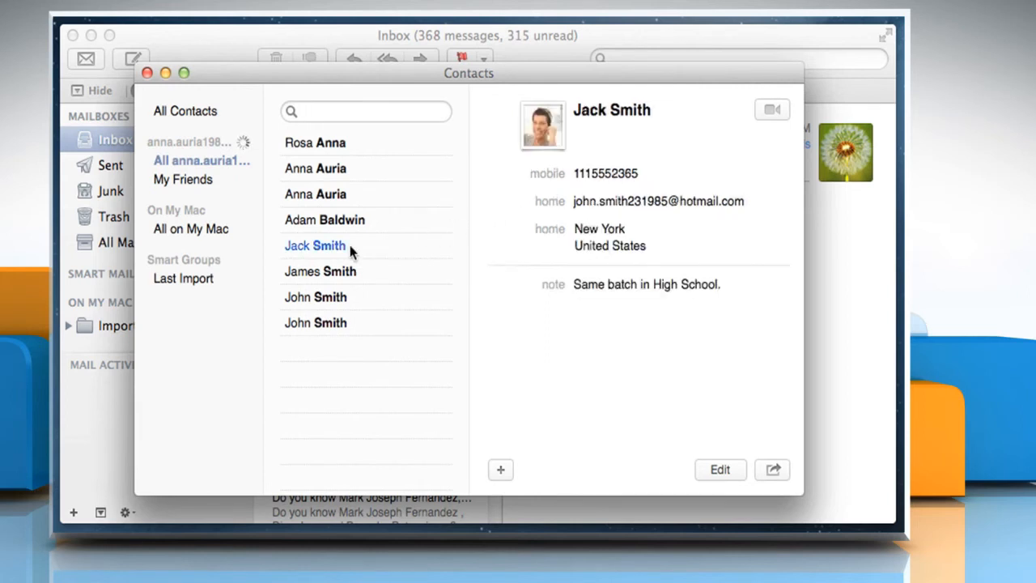
{"action": "mouse_move", "coordinate": [592, 145]}
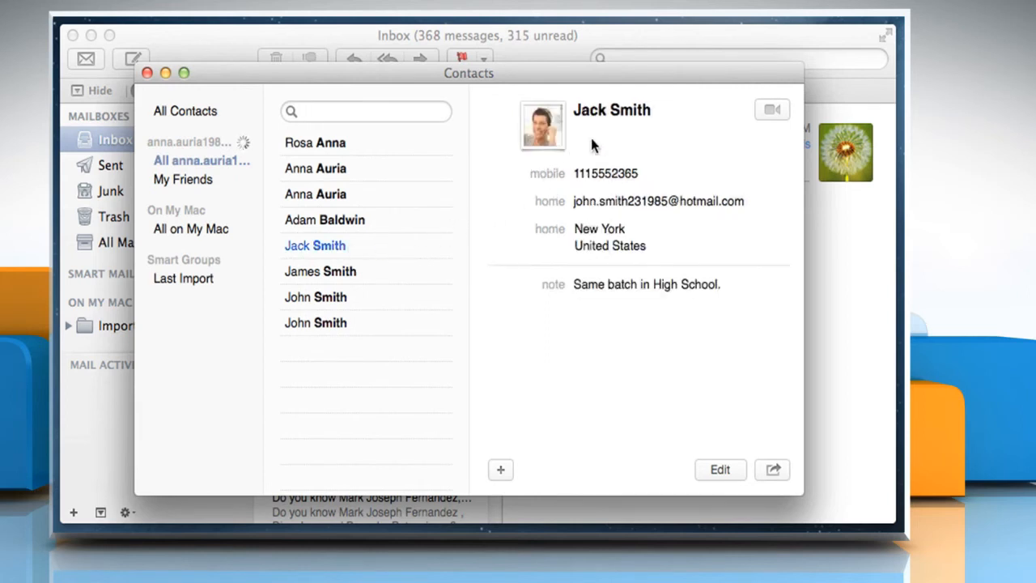